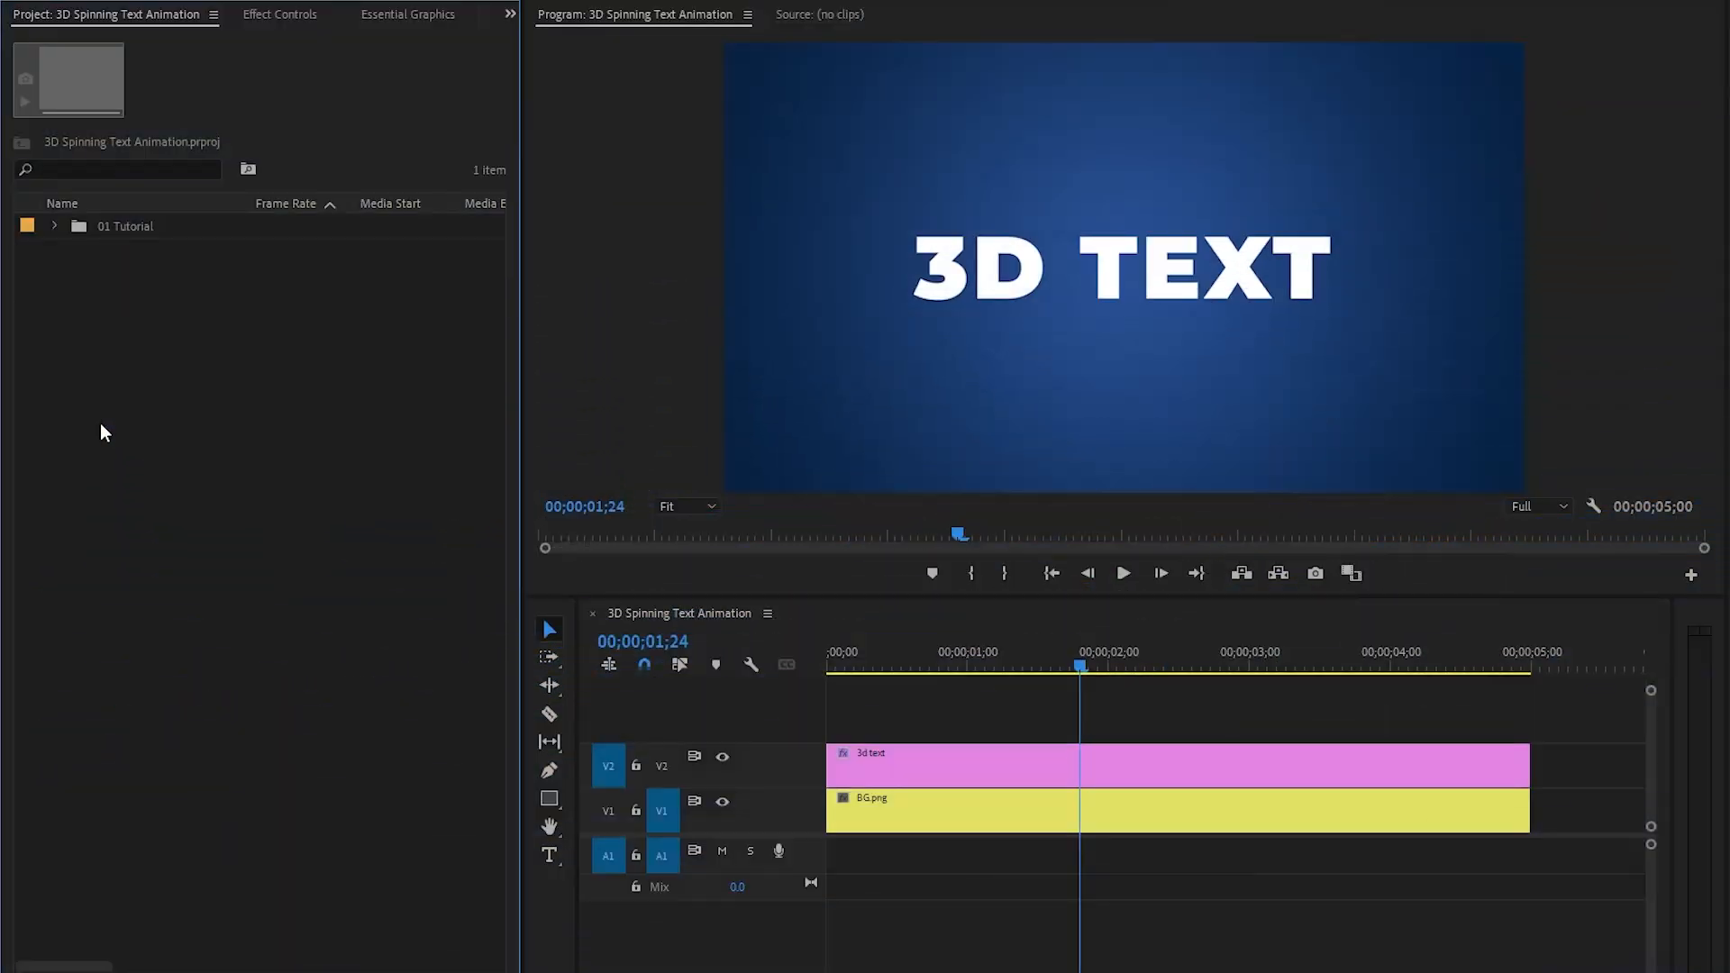
pyautogui.moveTo(913, 328)
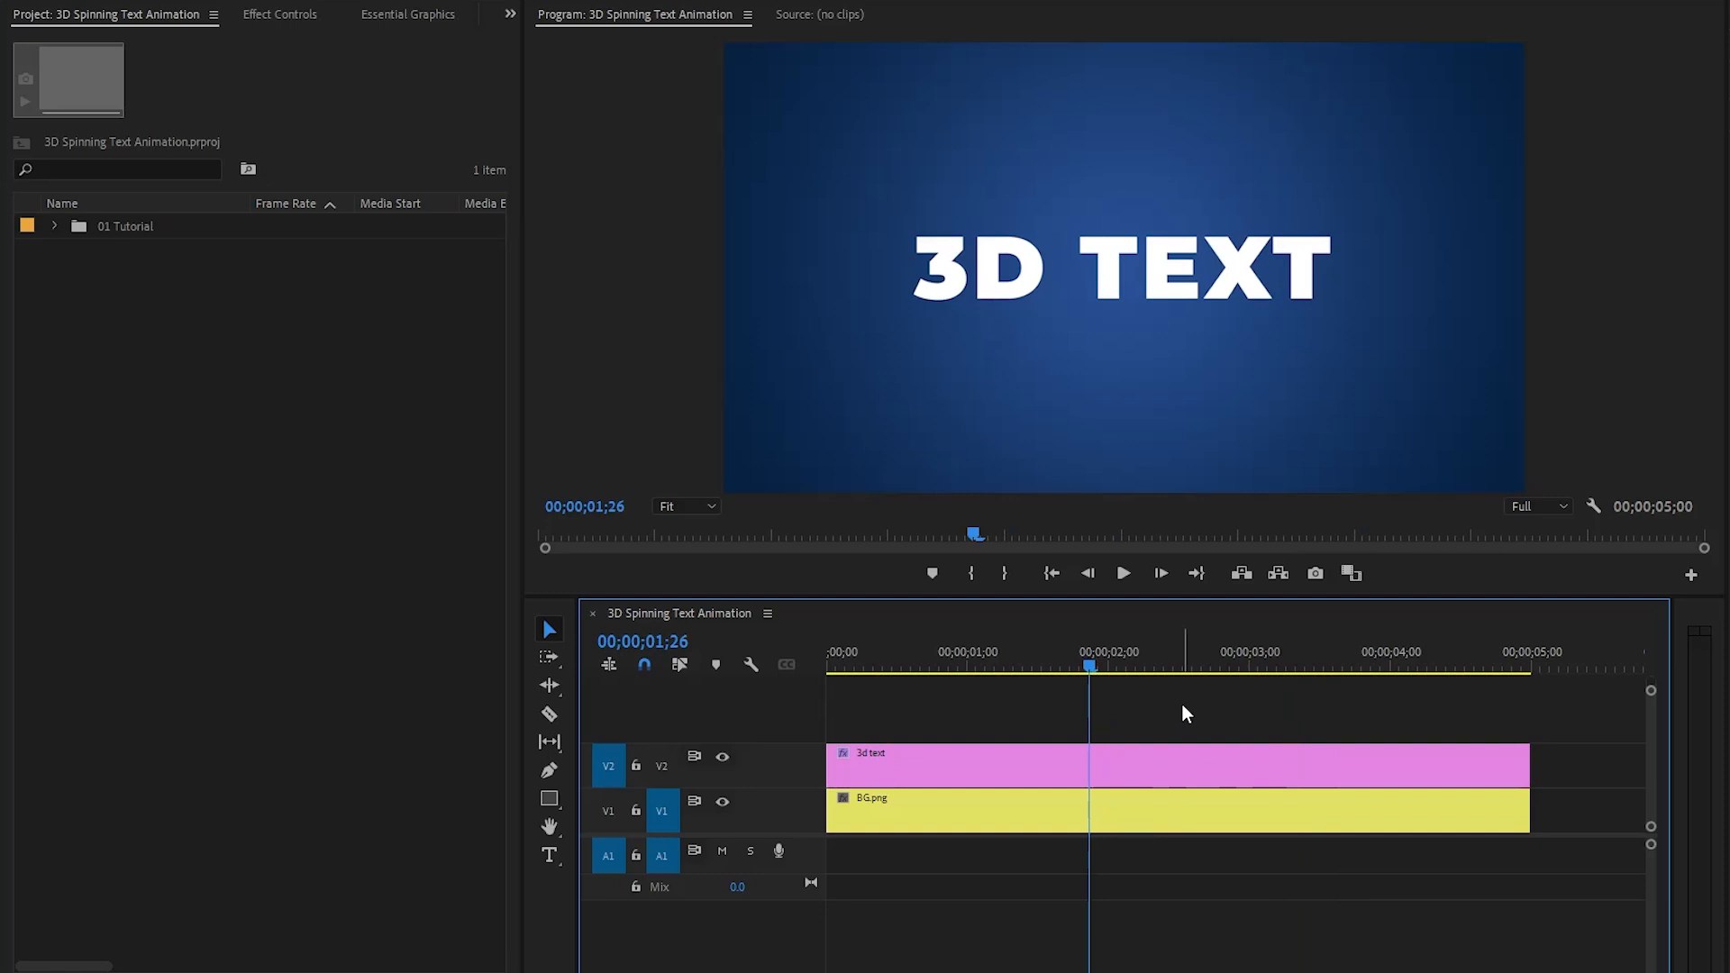
# Step: Select the 3D TEXT title clip on track V2 to show its text properties
pyautogui.click(390, 13)
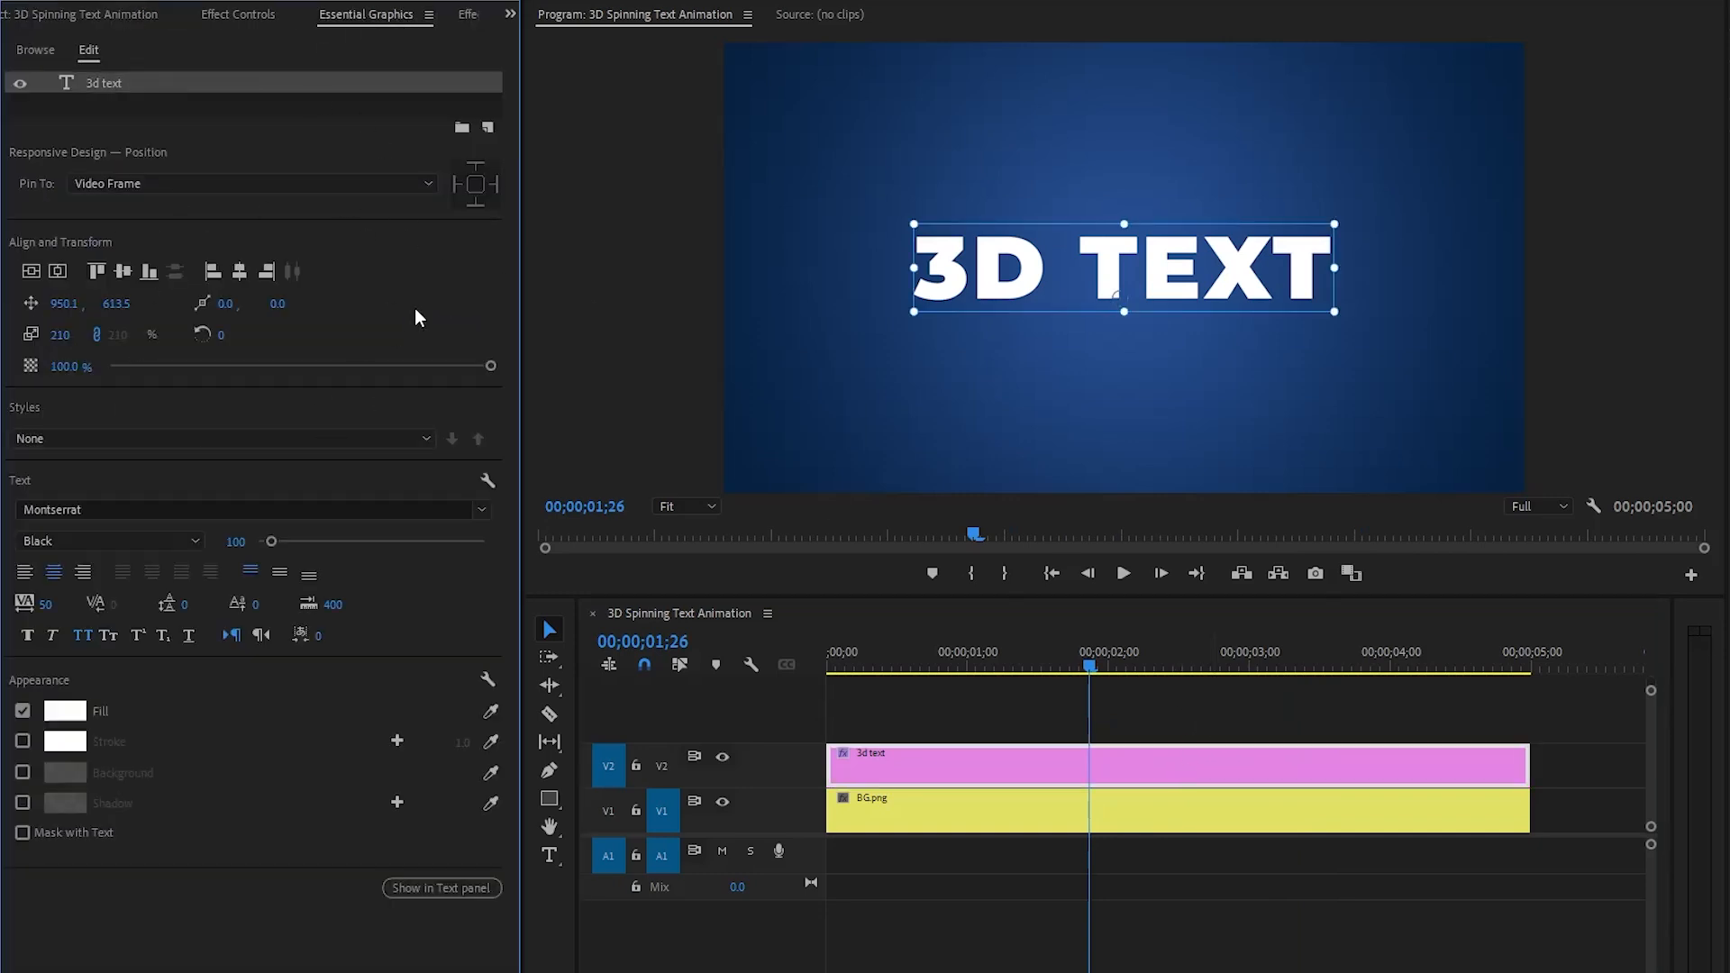
pyautogui.click(990, 773)
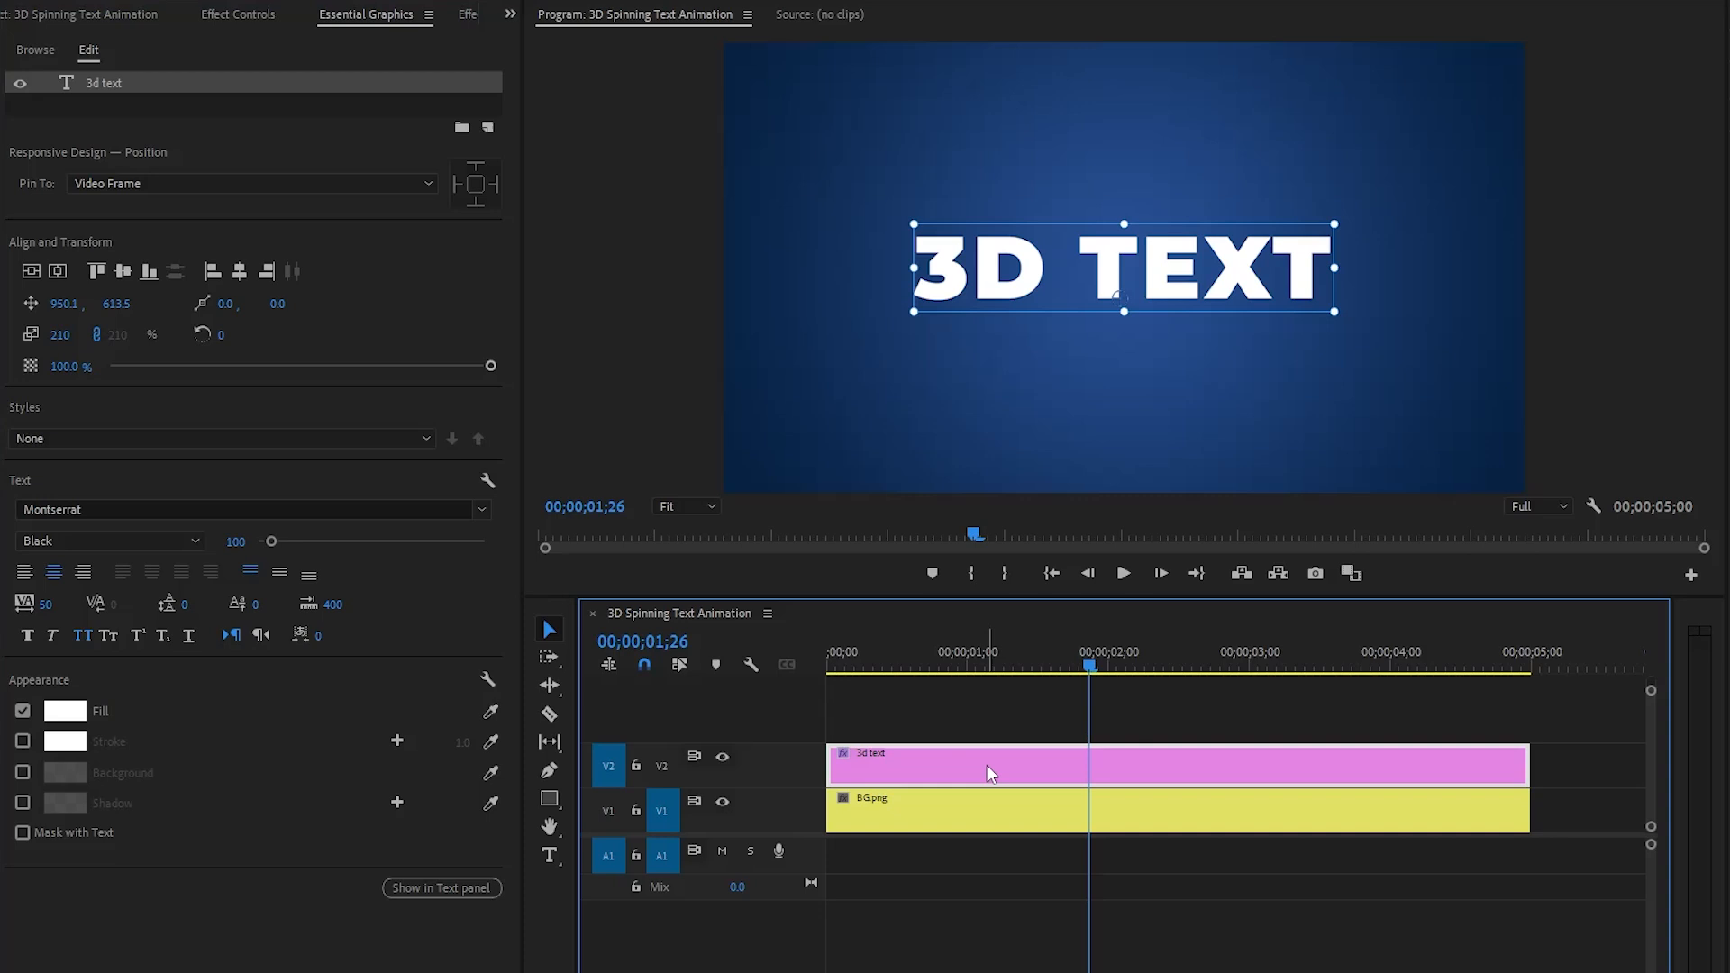
# Step: Nest the 3D TEXT title clip into a sequence named TEXT
pyautogui.rightClick(988, 773)
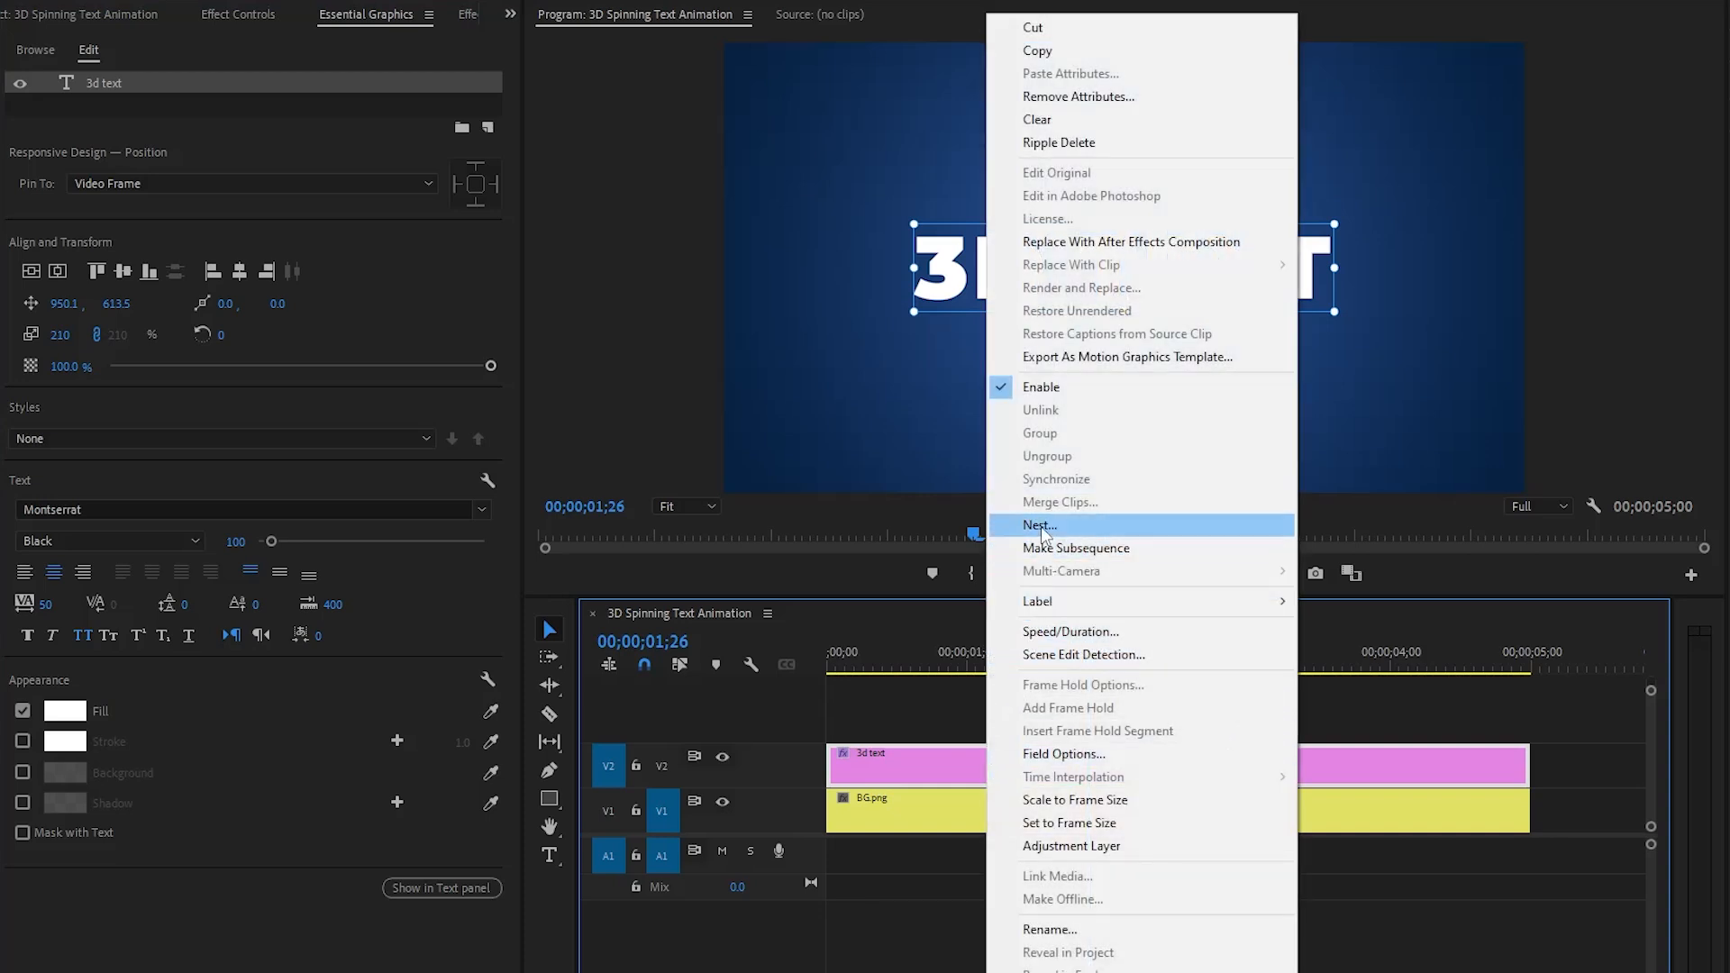
pyautogui.click(1039, 525)
pyautogui.write('TEXT')
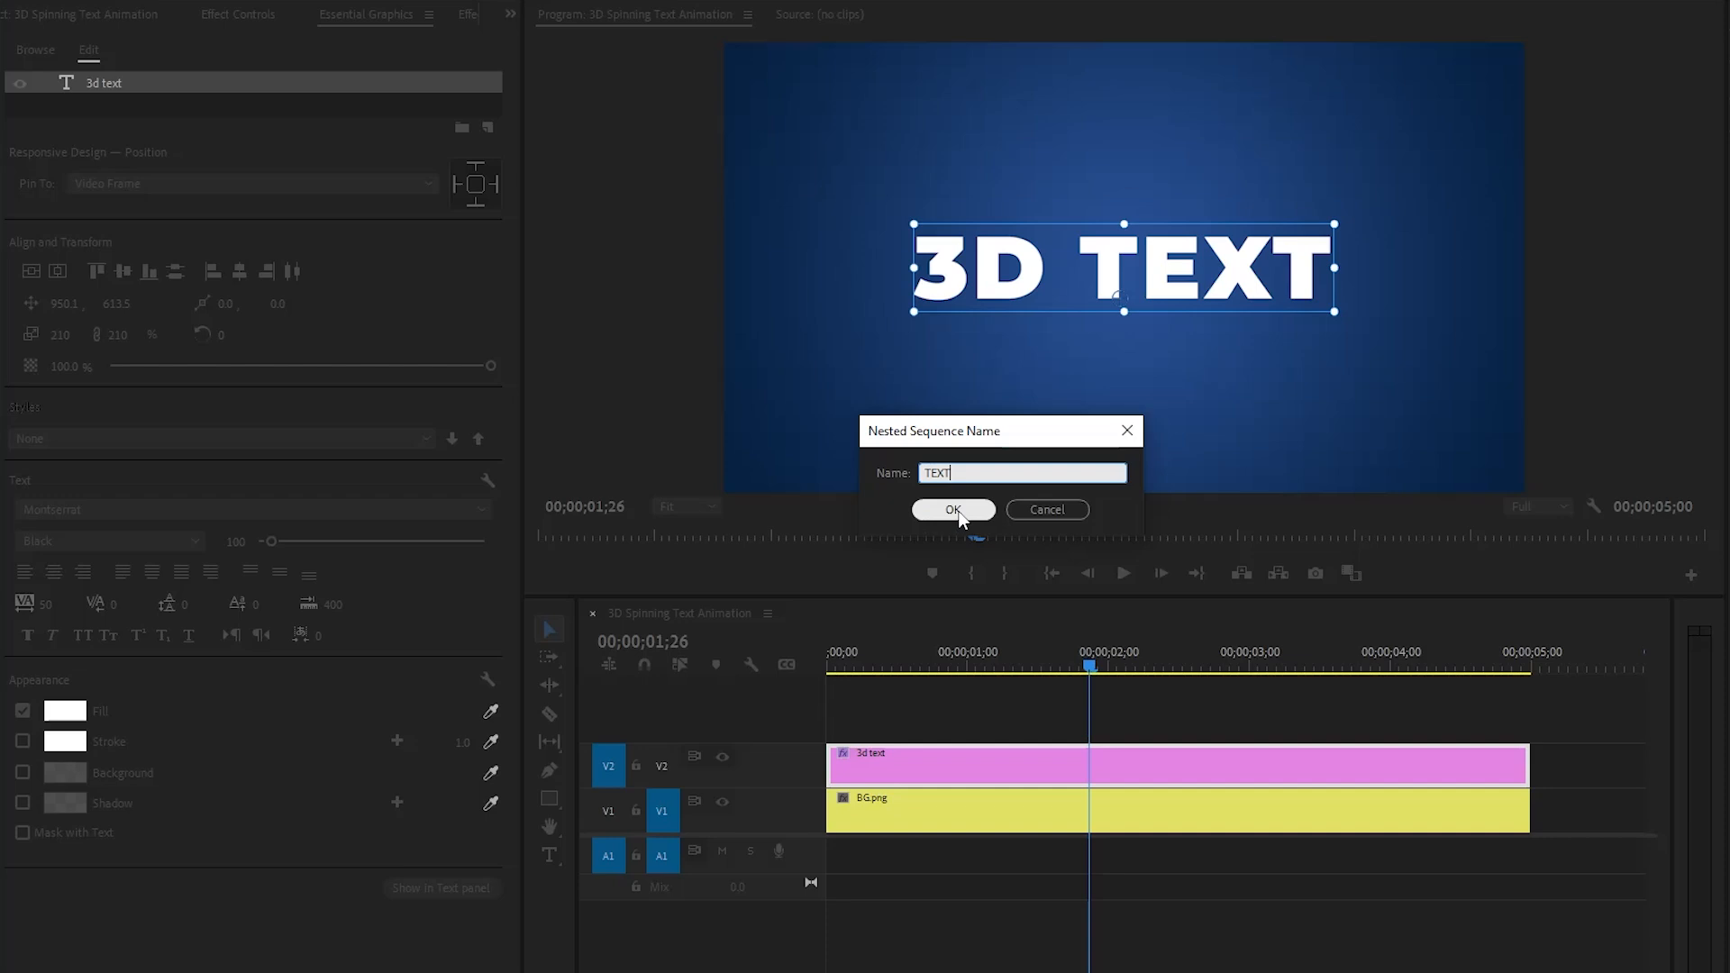
pyautogui.click(953, 510)
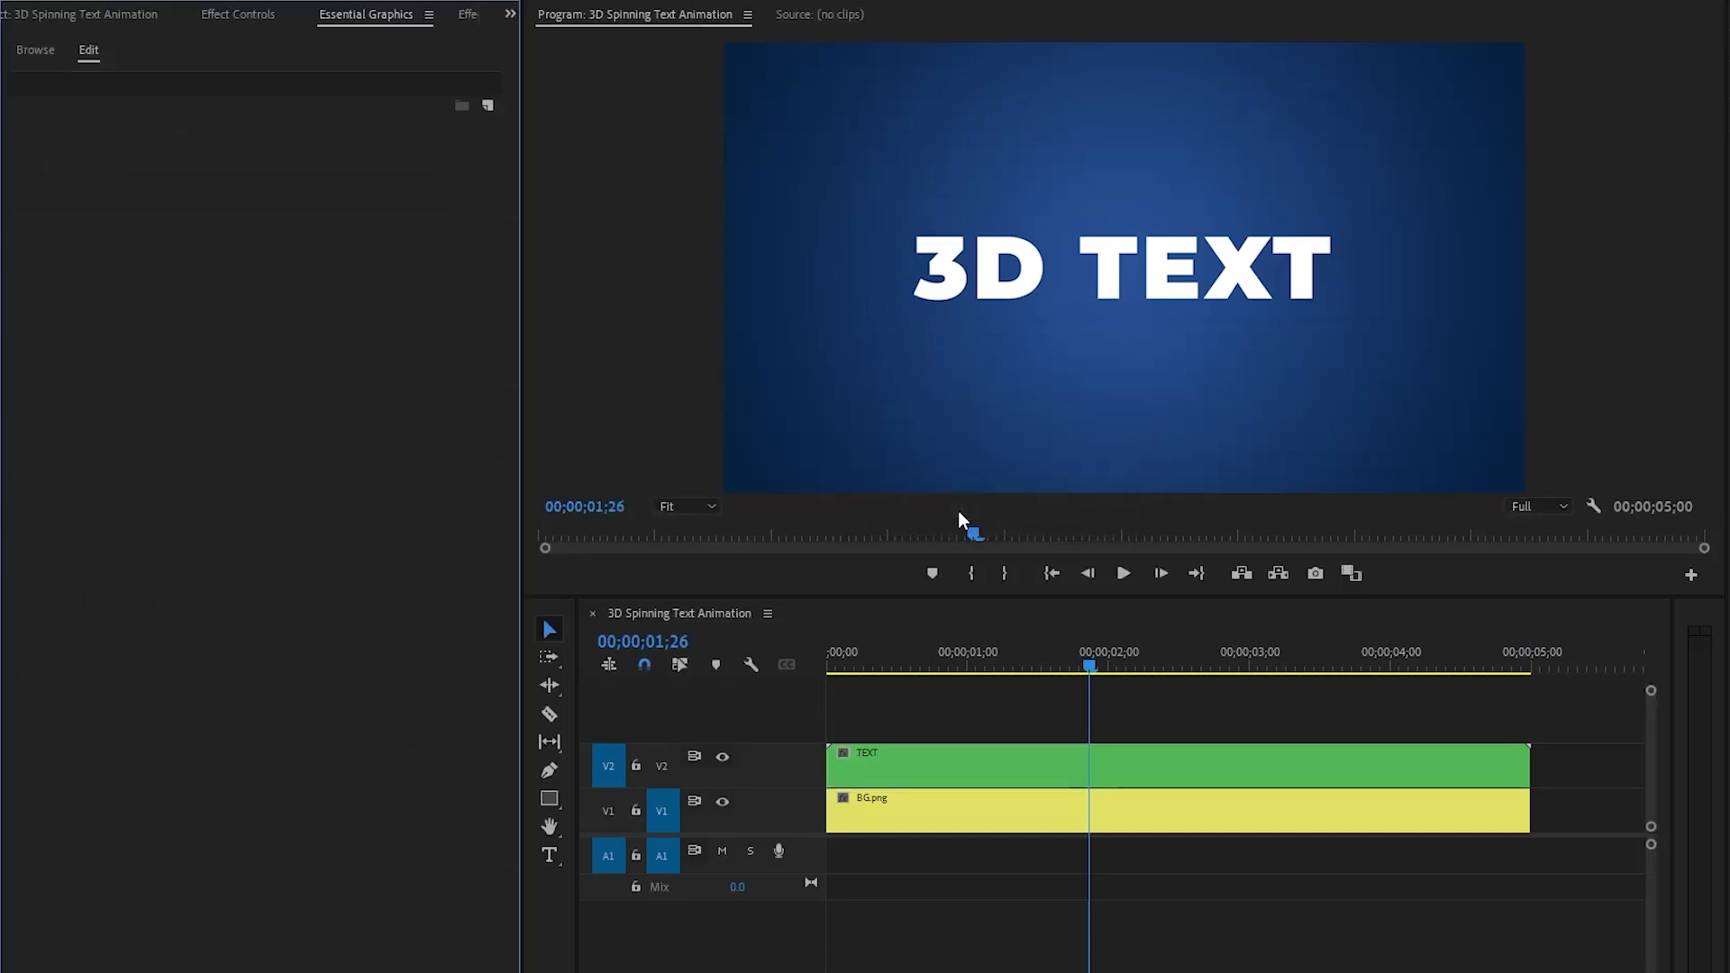
# Step: Search the Effects panel for BASIC and pick Perspective > Basic 3D
pyautogui.click(439, 14)
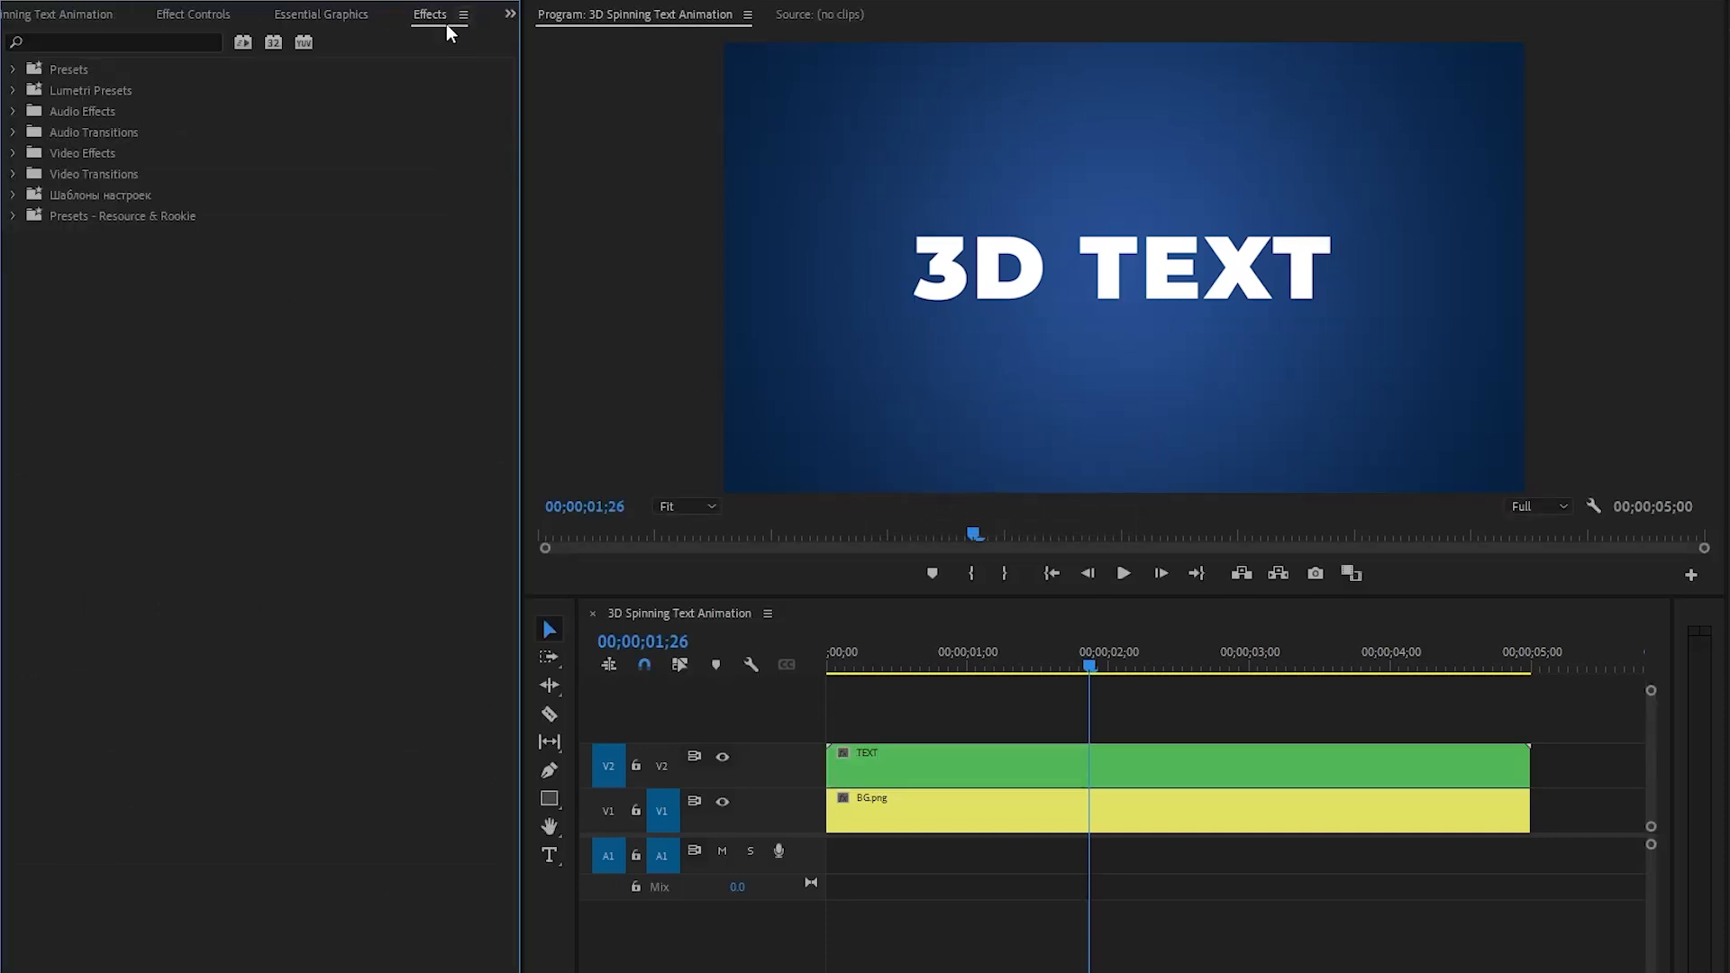
pyautogui.write('BASIC')
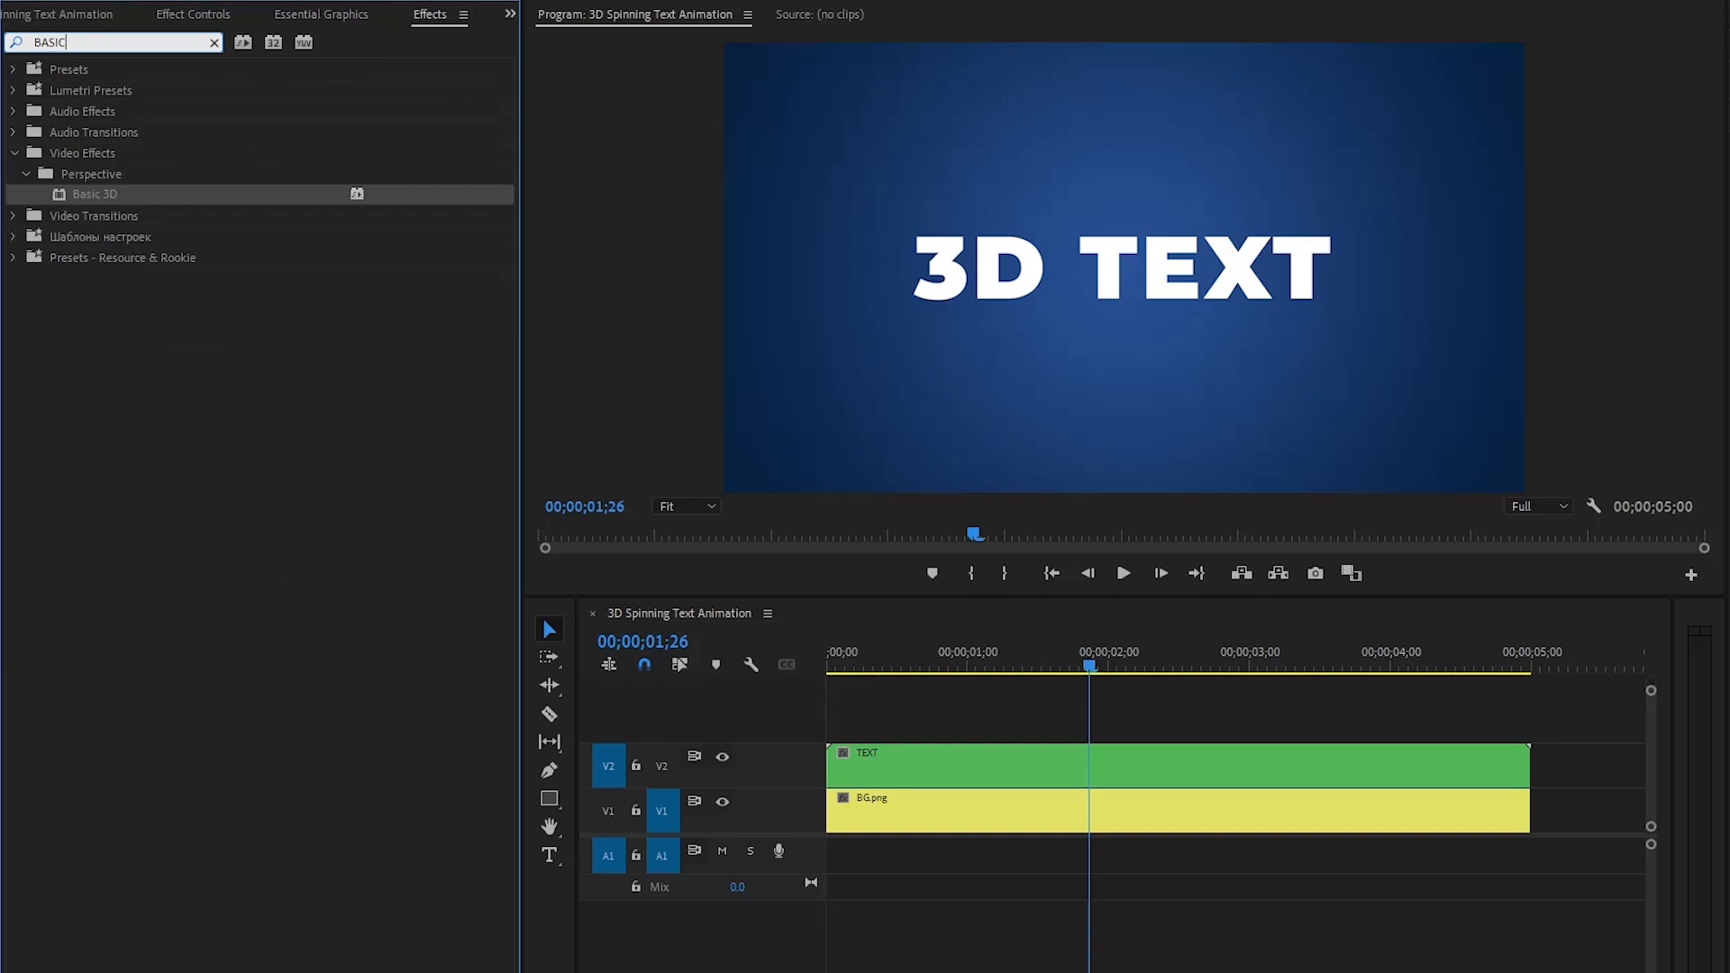
pyautogui.moveTo(262, 154)
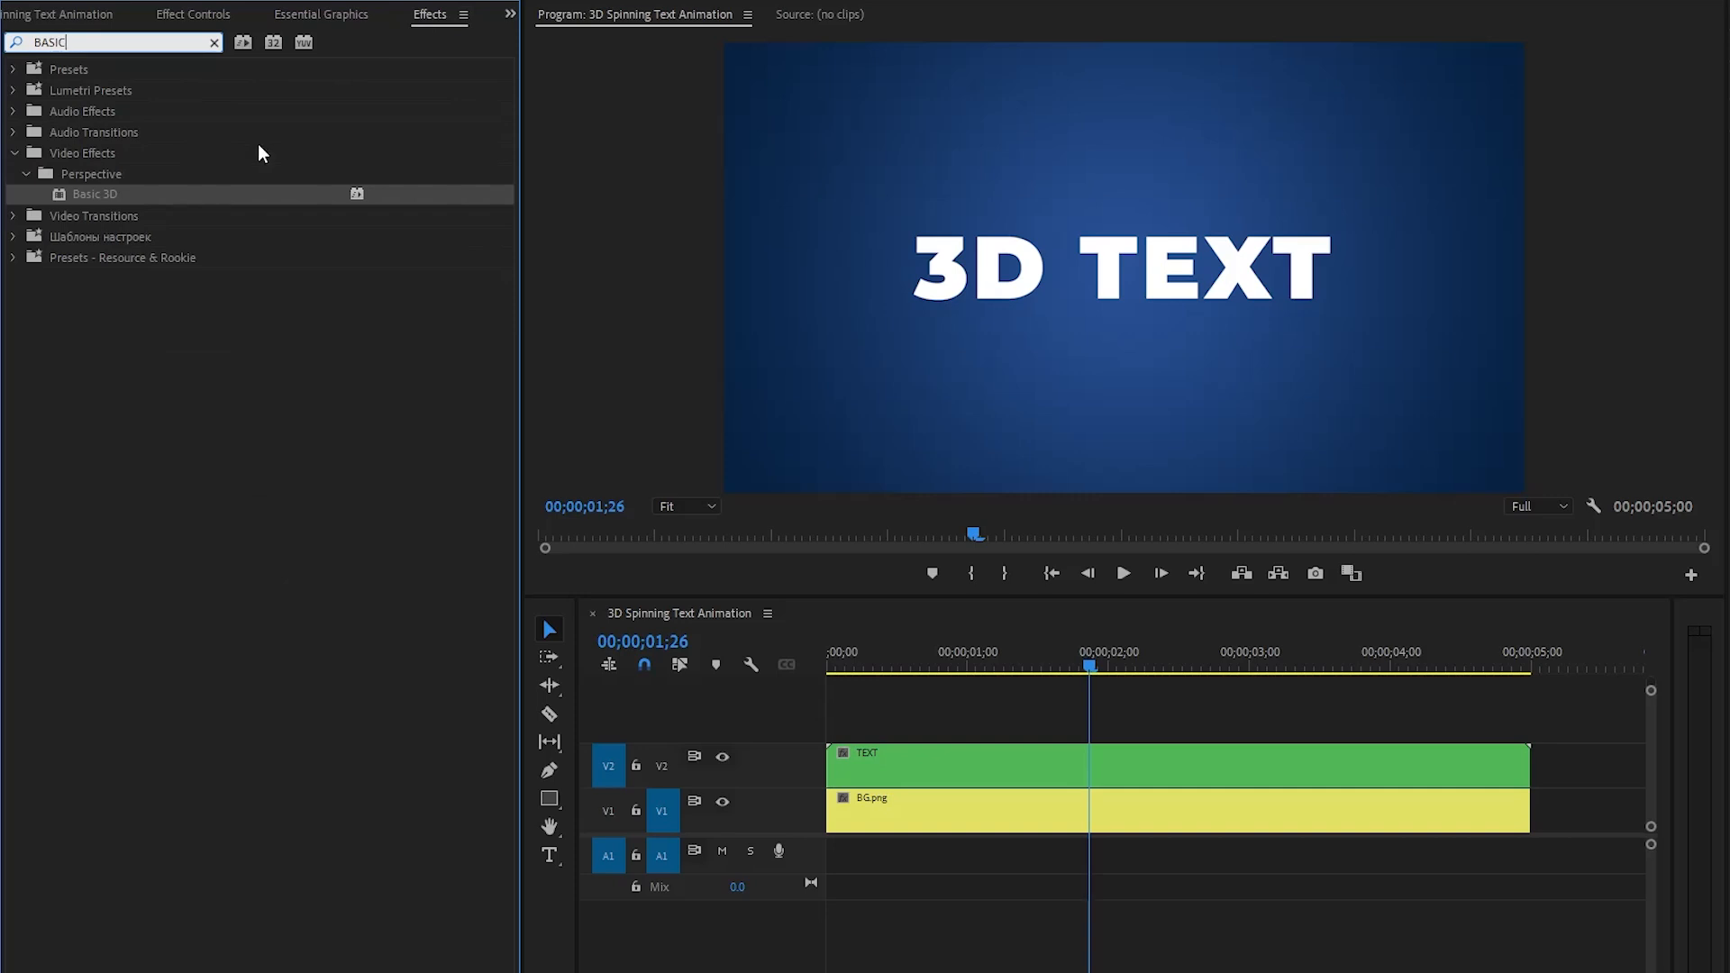
pyautogui.click(957, 764)
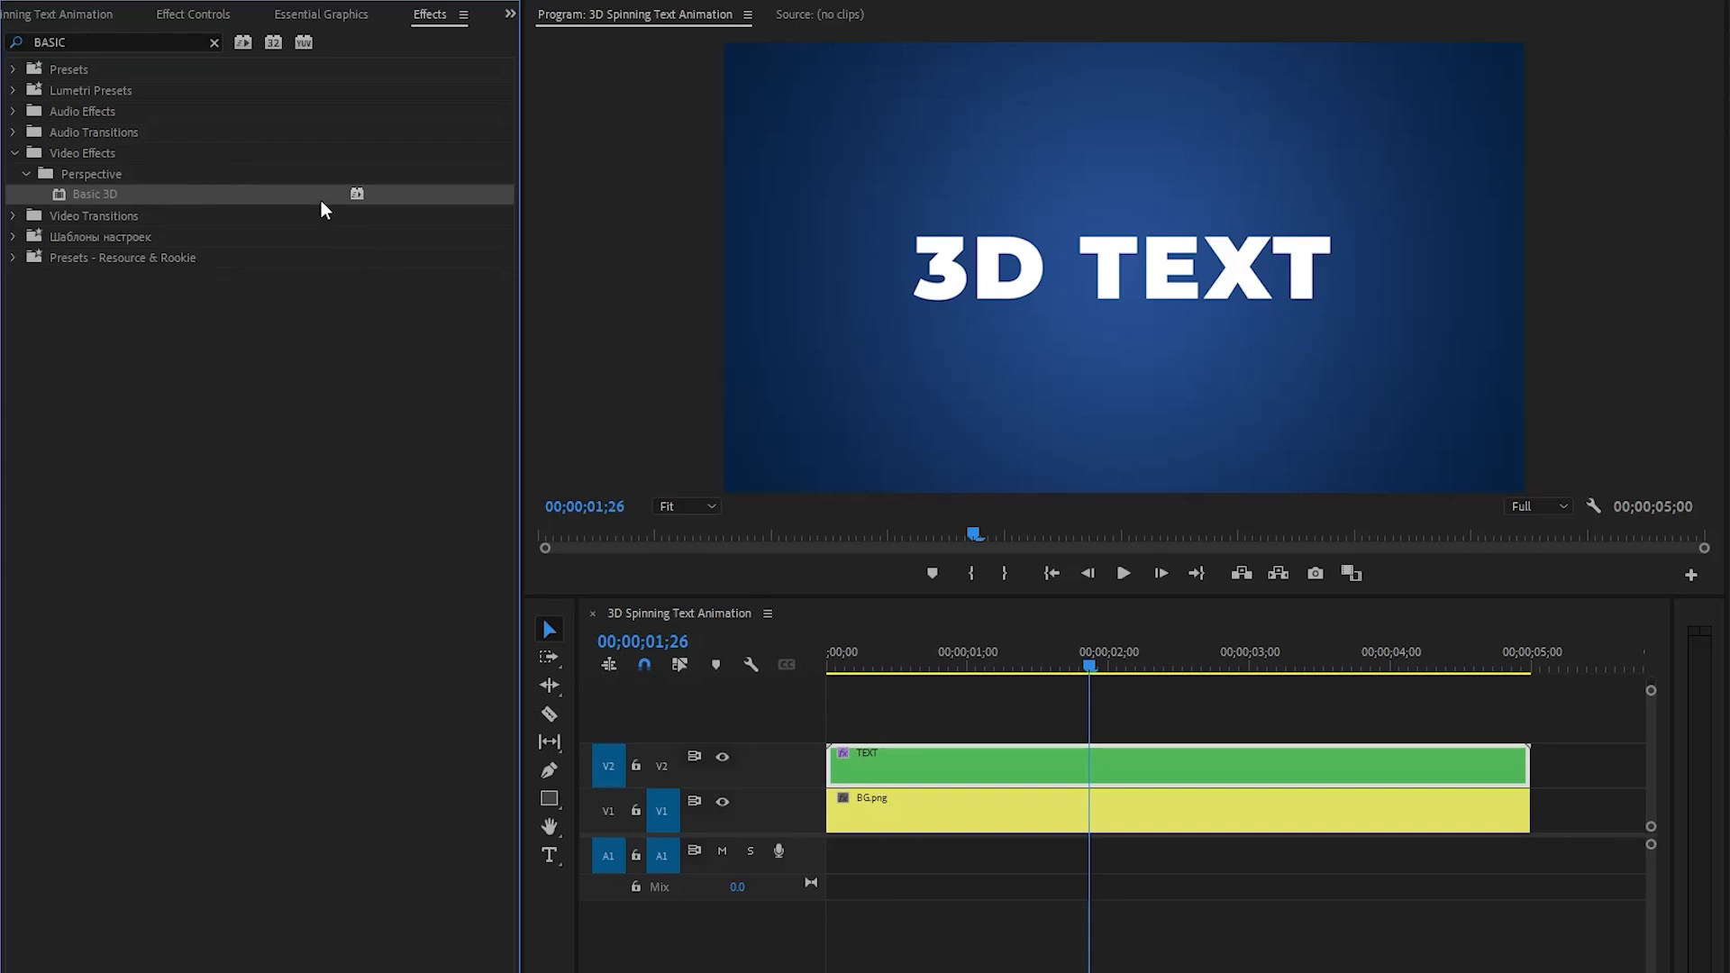
pyautogui.click(190, 14)
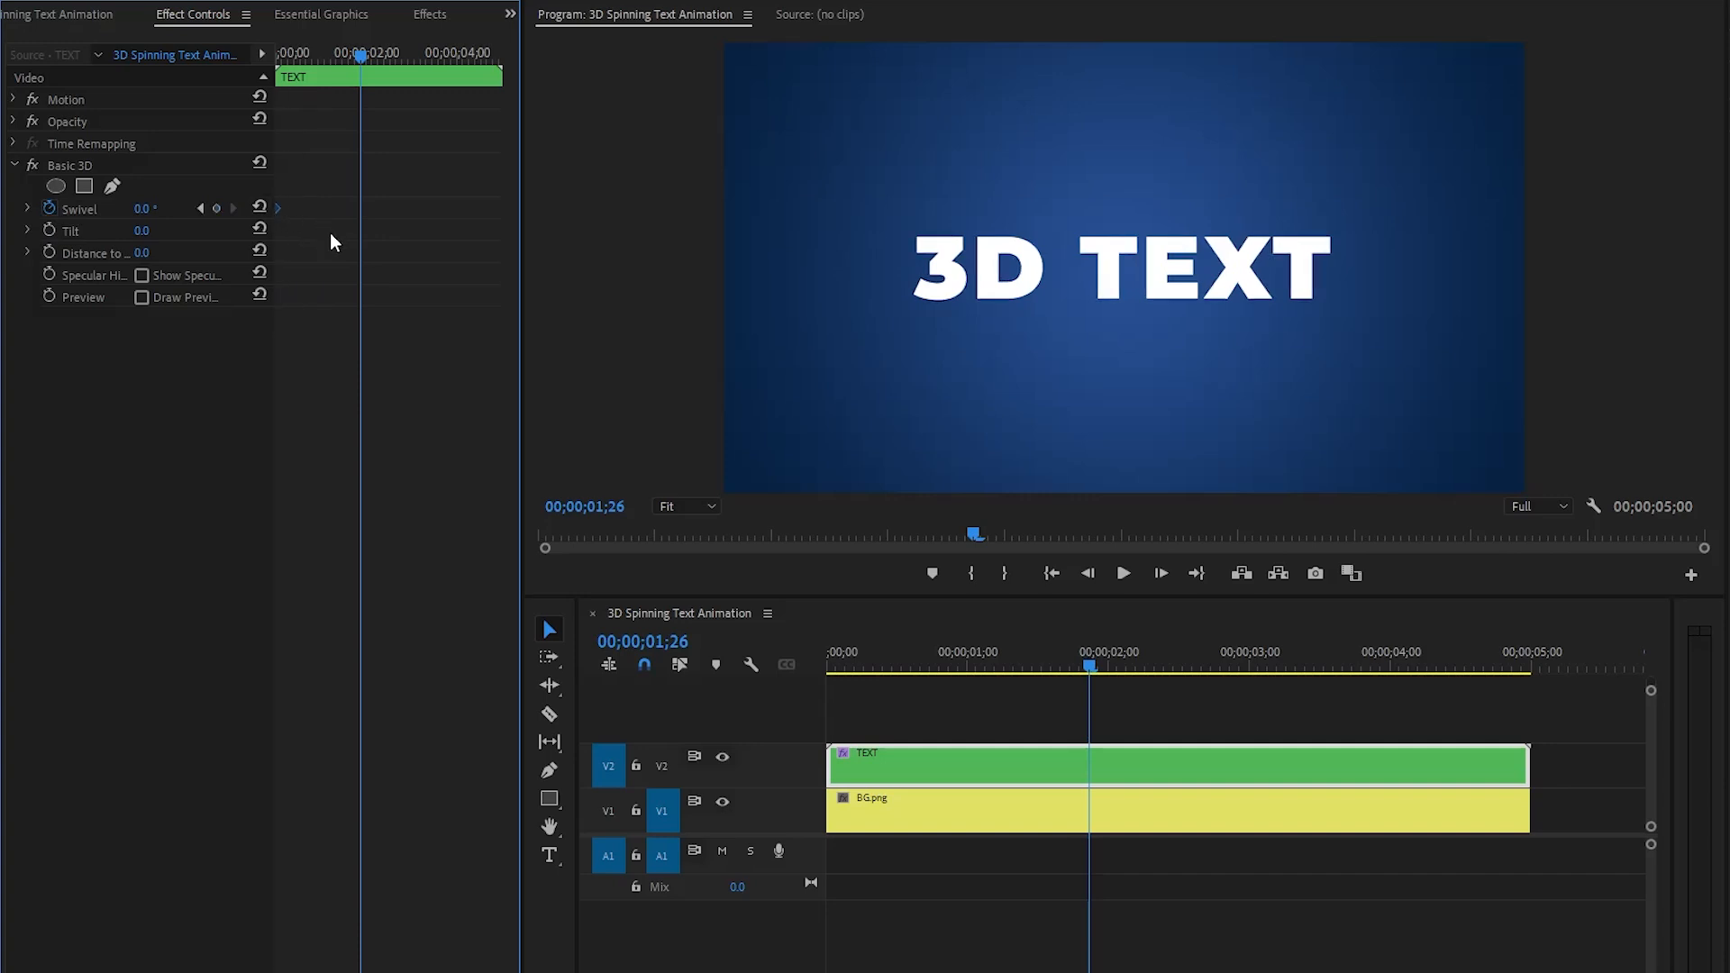
# Step: Keyframe the Basic 3D Swivel on the TEXT clip and play back the spin
pyautogui.click(143, 208)
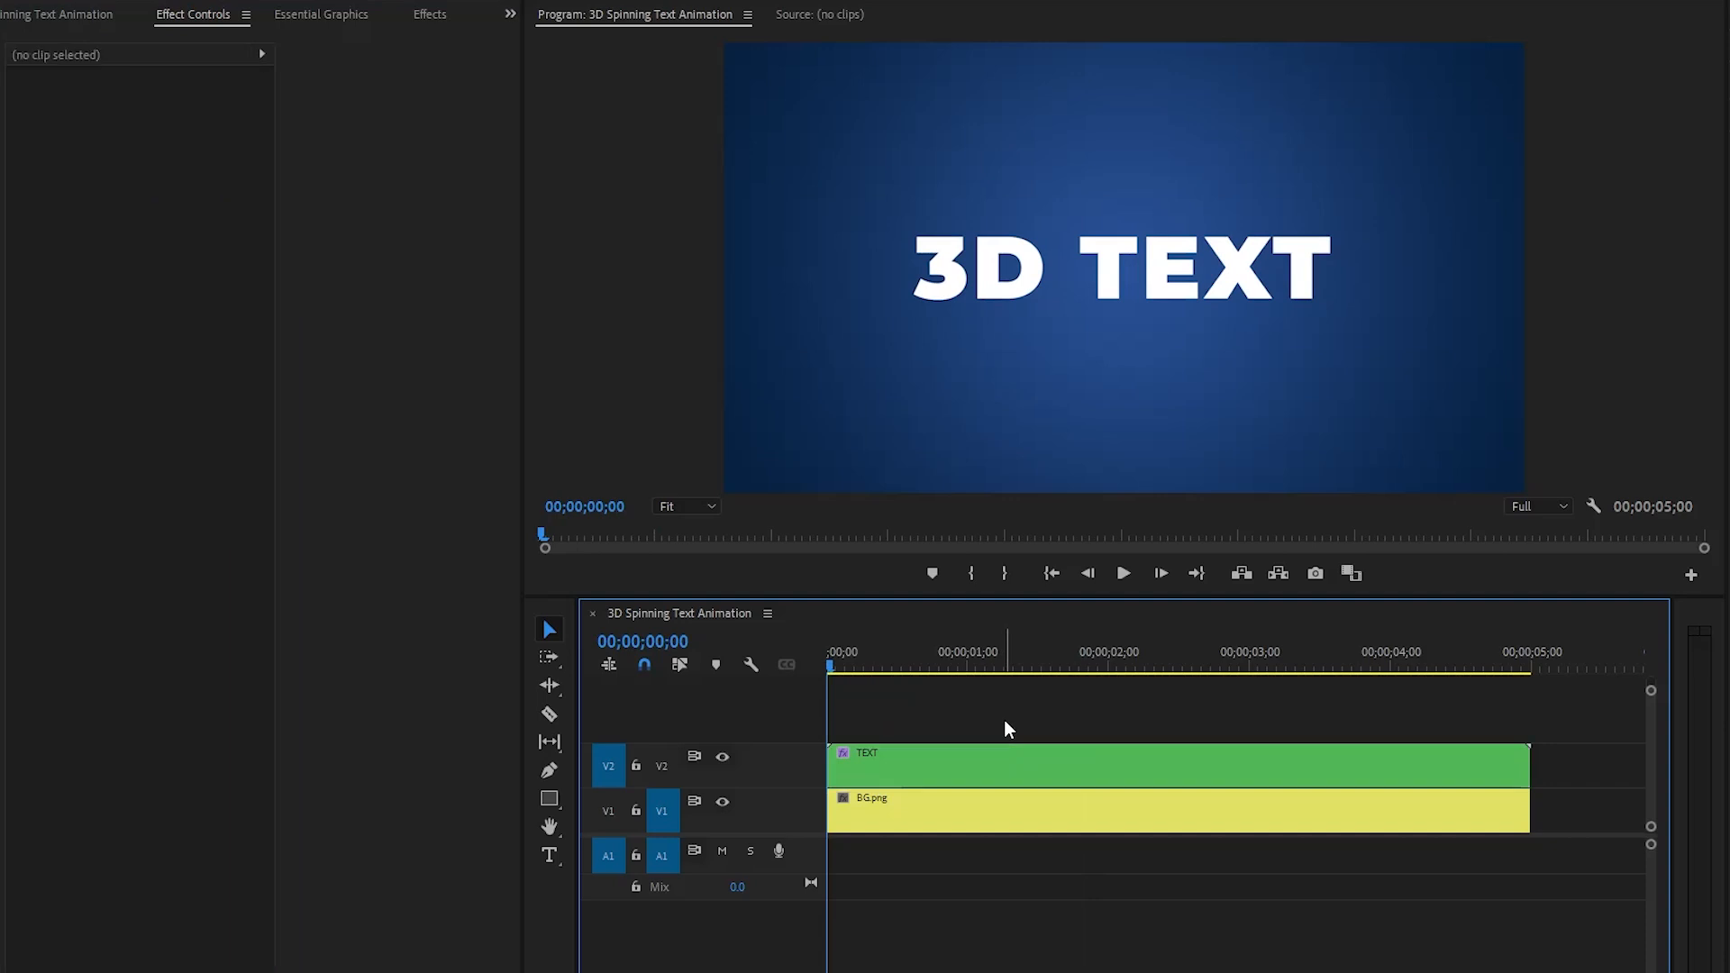
pyautogui.click(1123, 573)
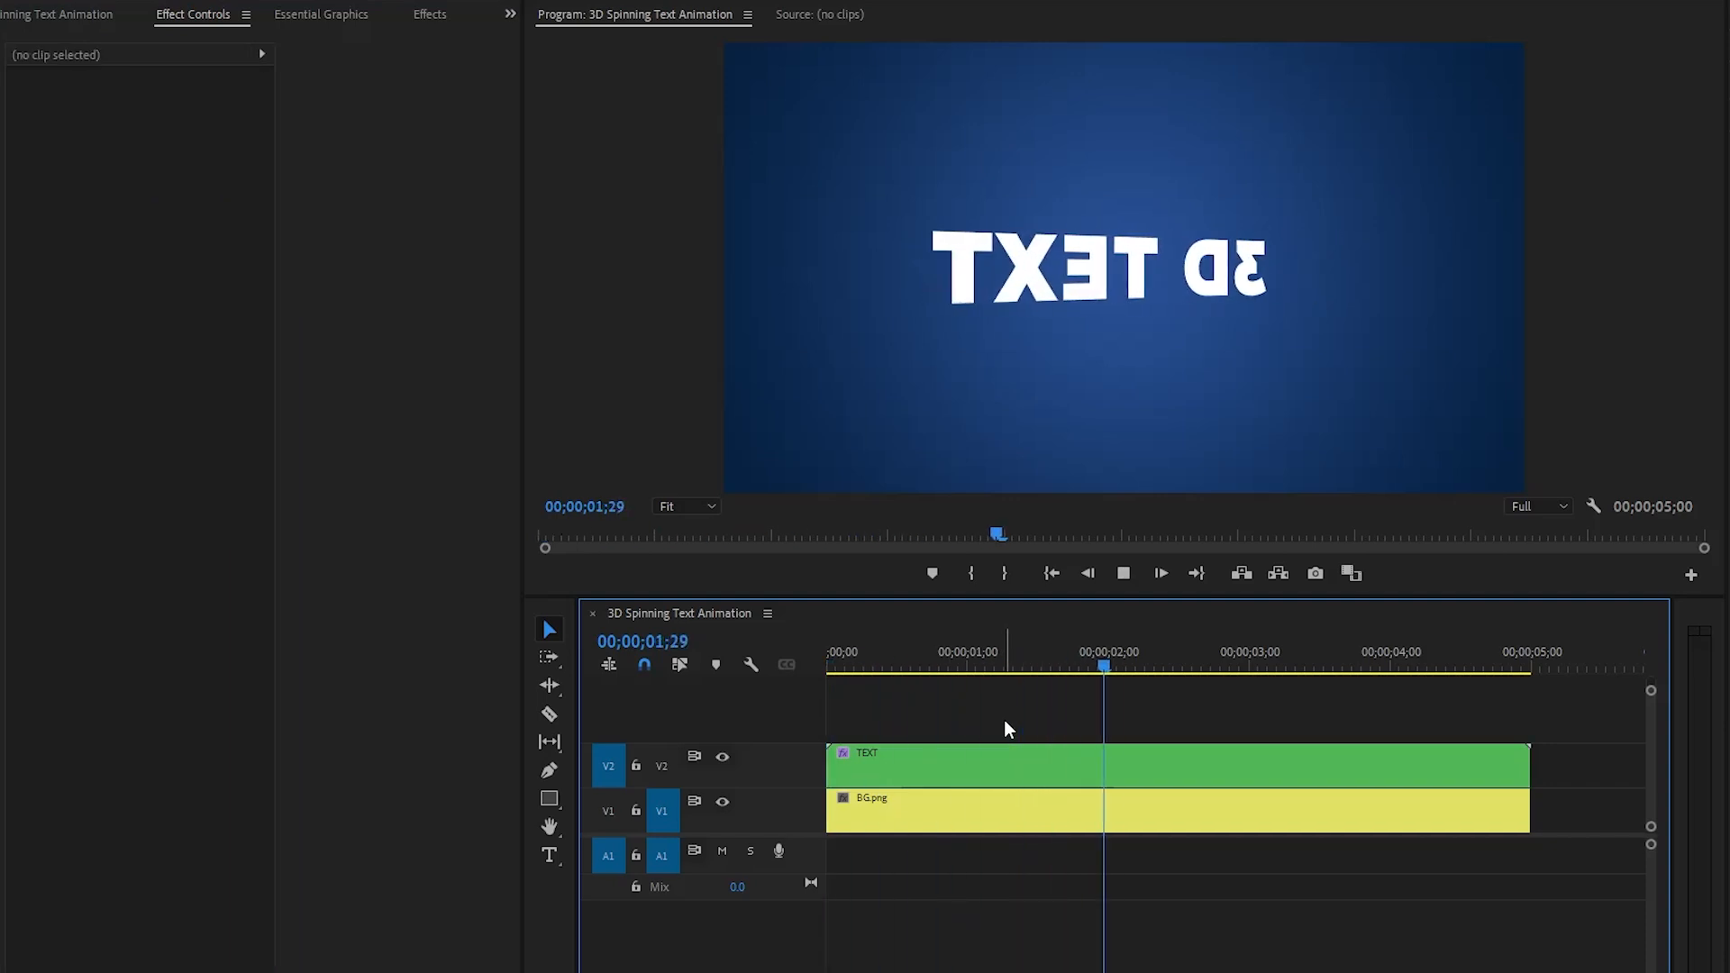